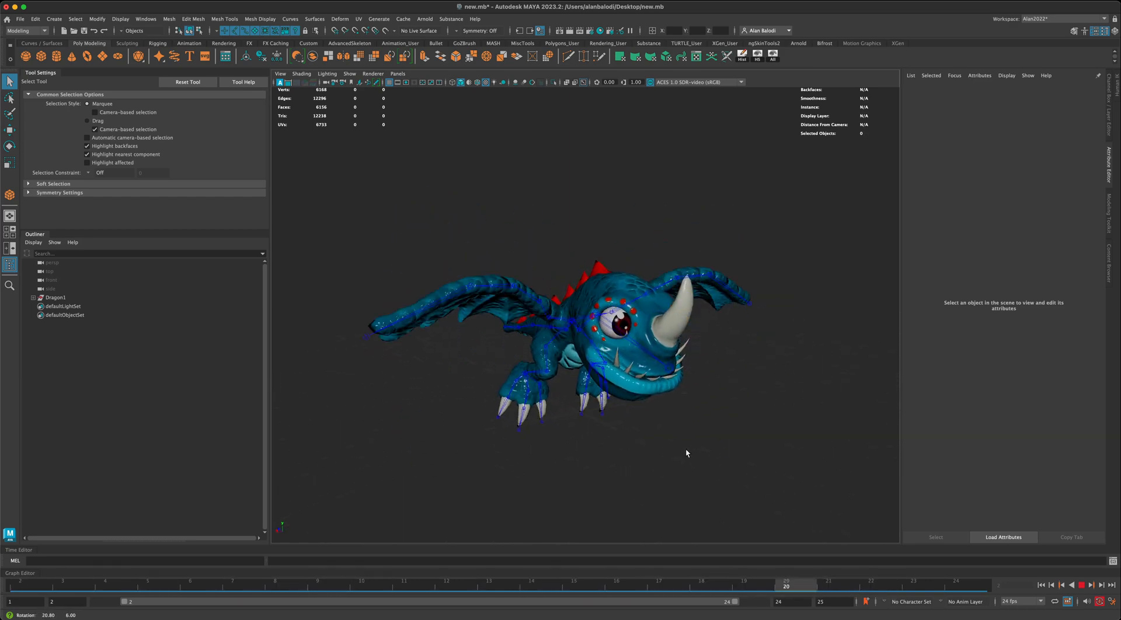
Stop playback and show the Time Editor via Windows > Animation Editors.
left_click(1075, 585)
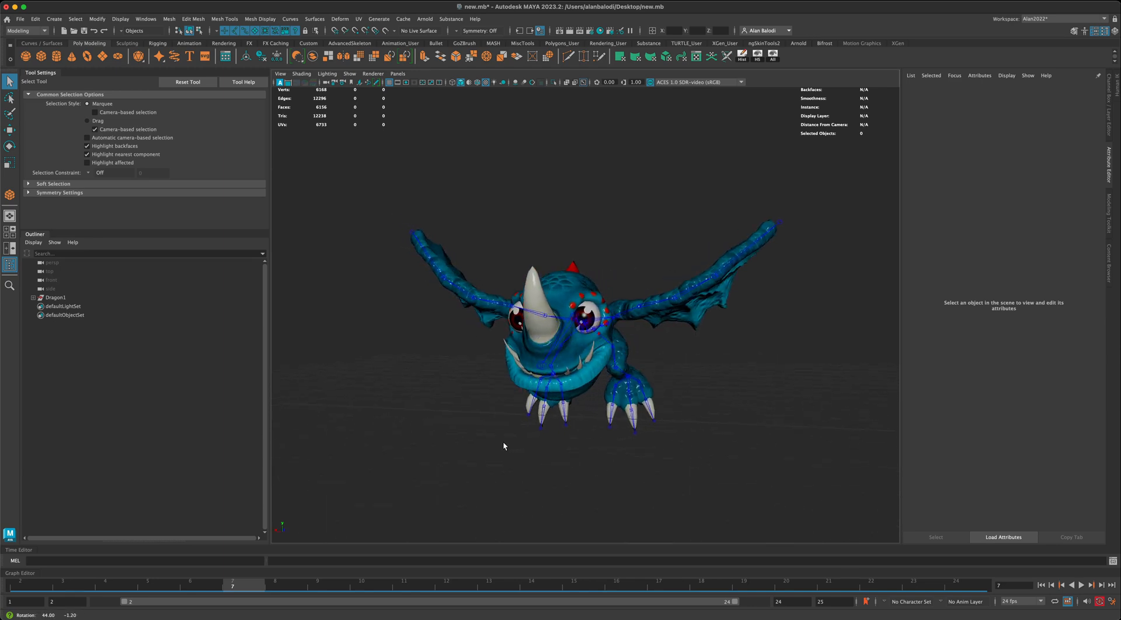
left_click(146, 19)
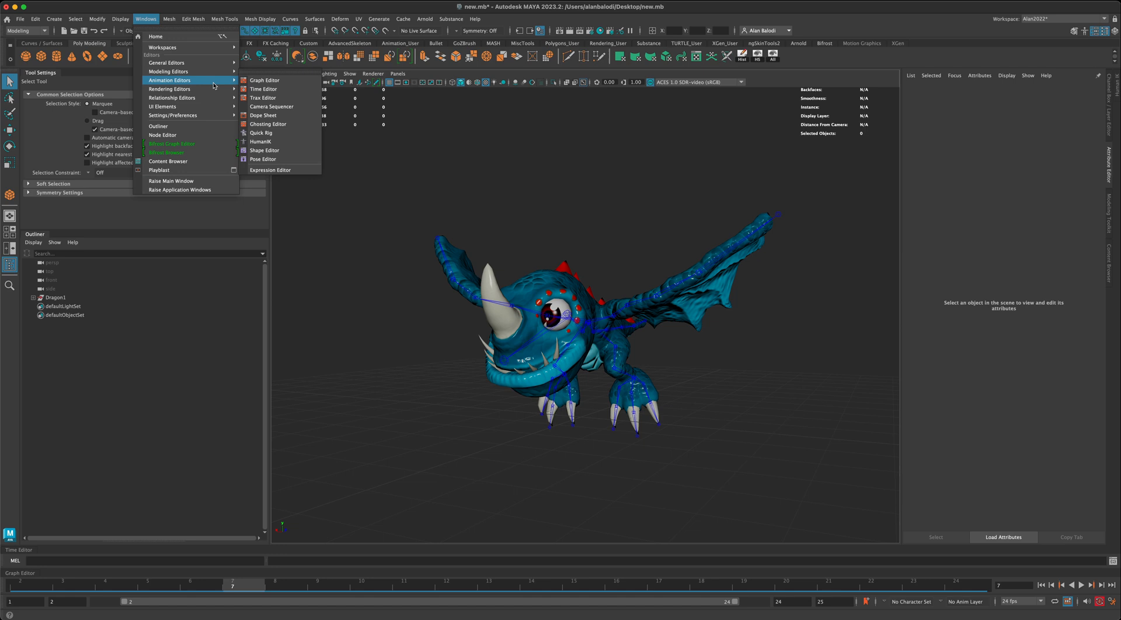
mouse_move(272, 89)
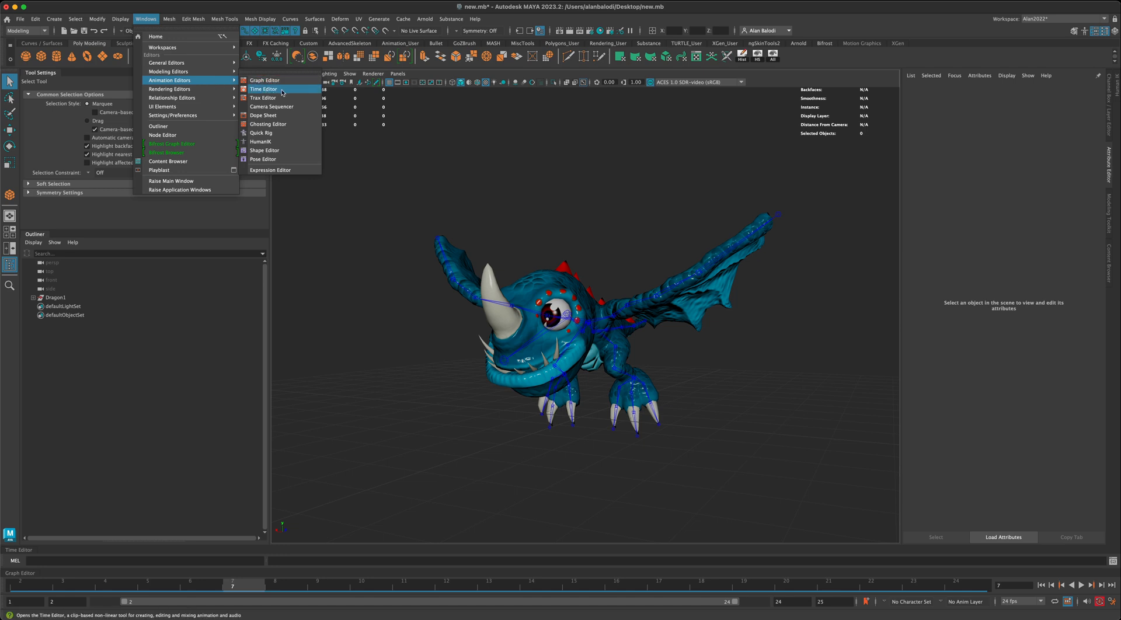
left_click(262, 89)
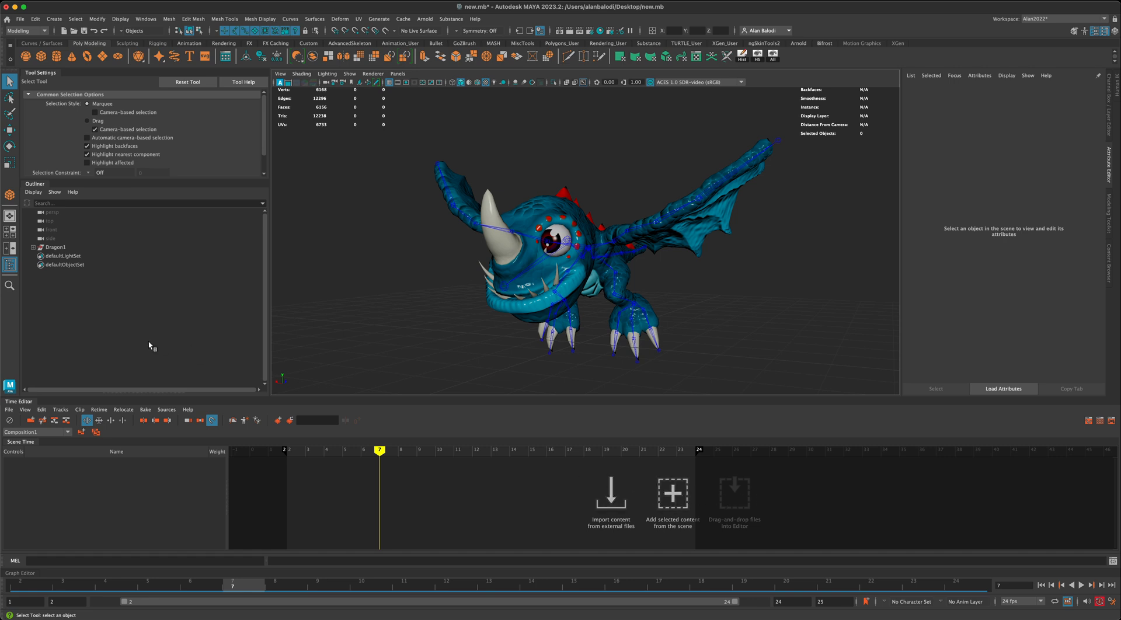
Add Dragon1's animation from the Outliner as clip anim_Clip1 on a new track.
left_click(55, 247)
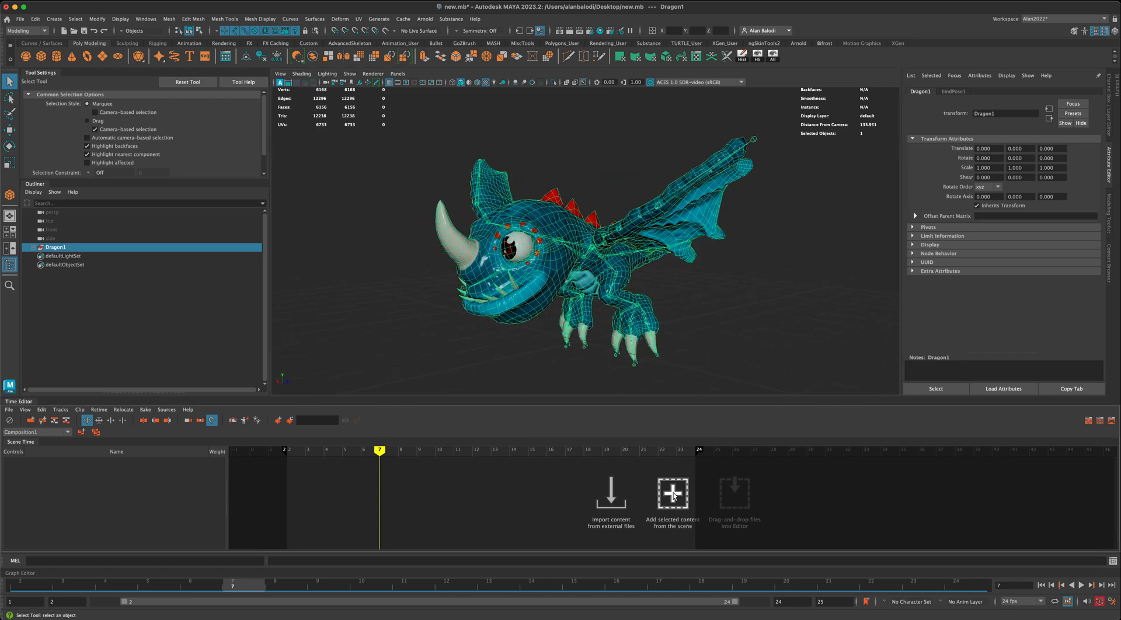
left_click(671, 495)
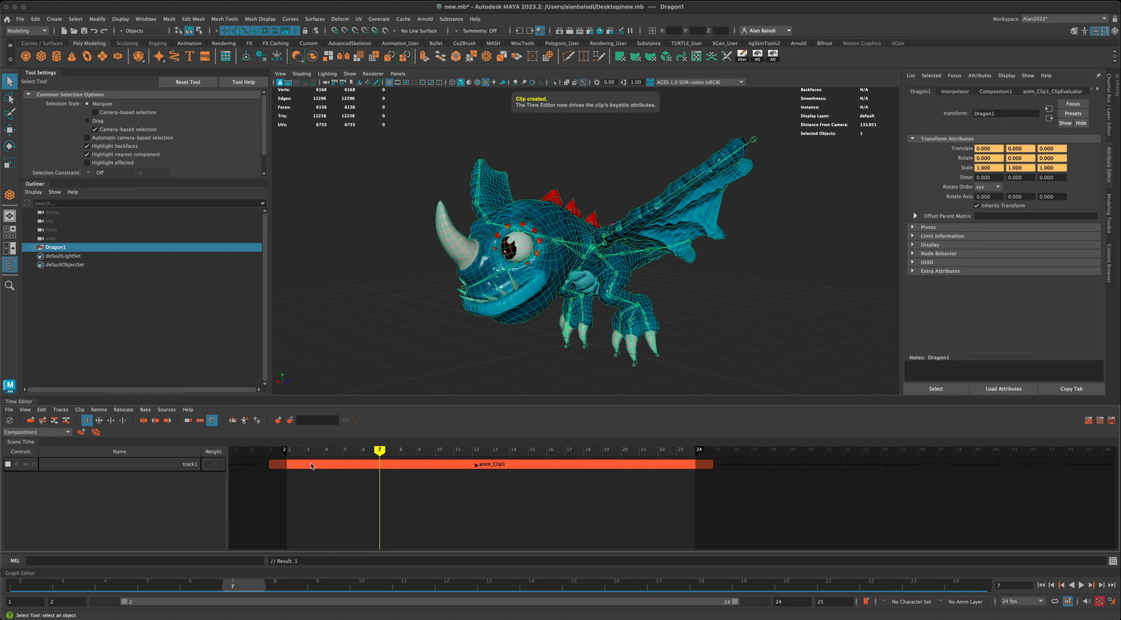
mouse_move(394, 466)
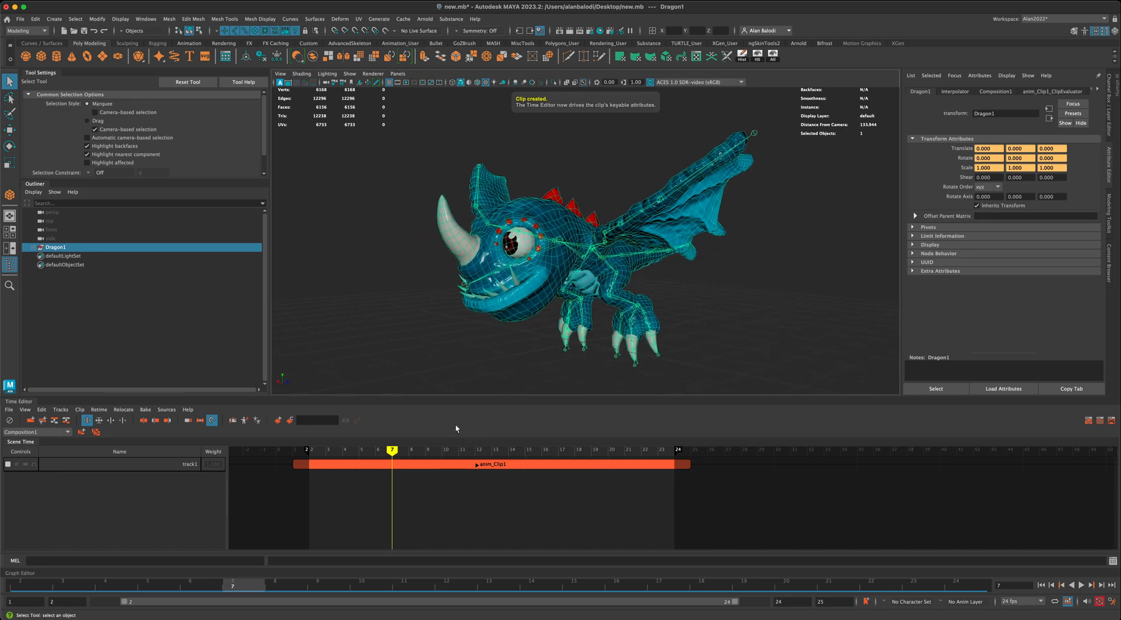
mouse_move(430, 385)
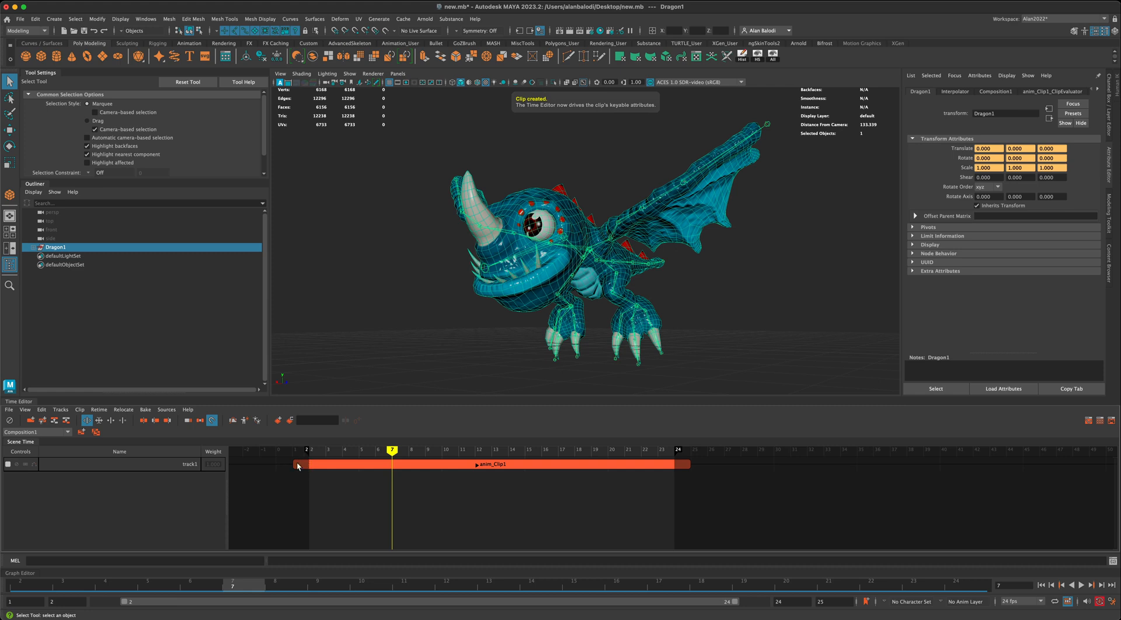
mouse_move(304, 462)
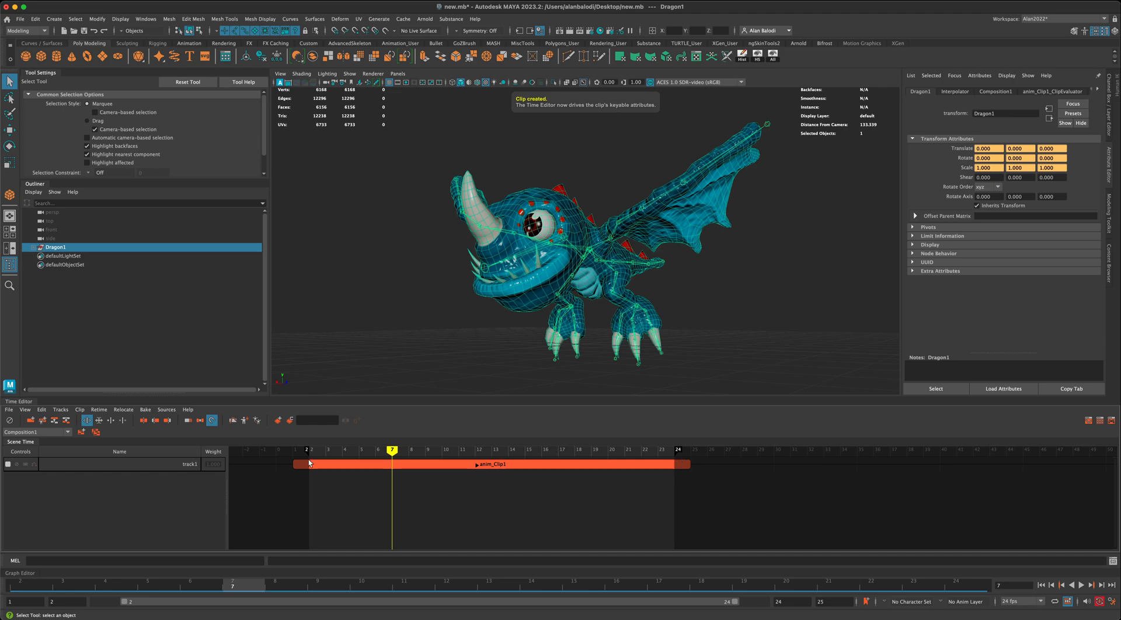
Scrub the clip from start to end and set the playback range end to 48.
left_click_drag(392, 450, 308, 450)
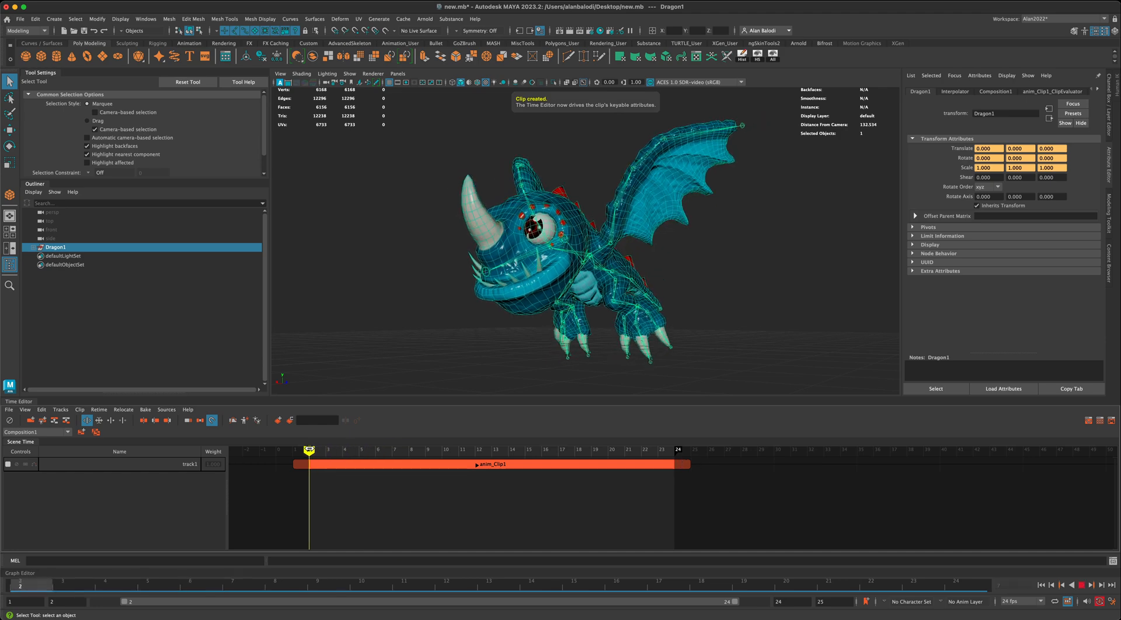
left_click_drag(309, 450, 690, 449)
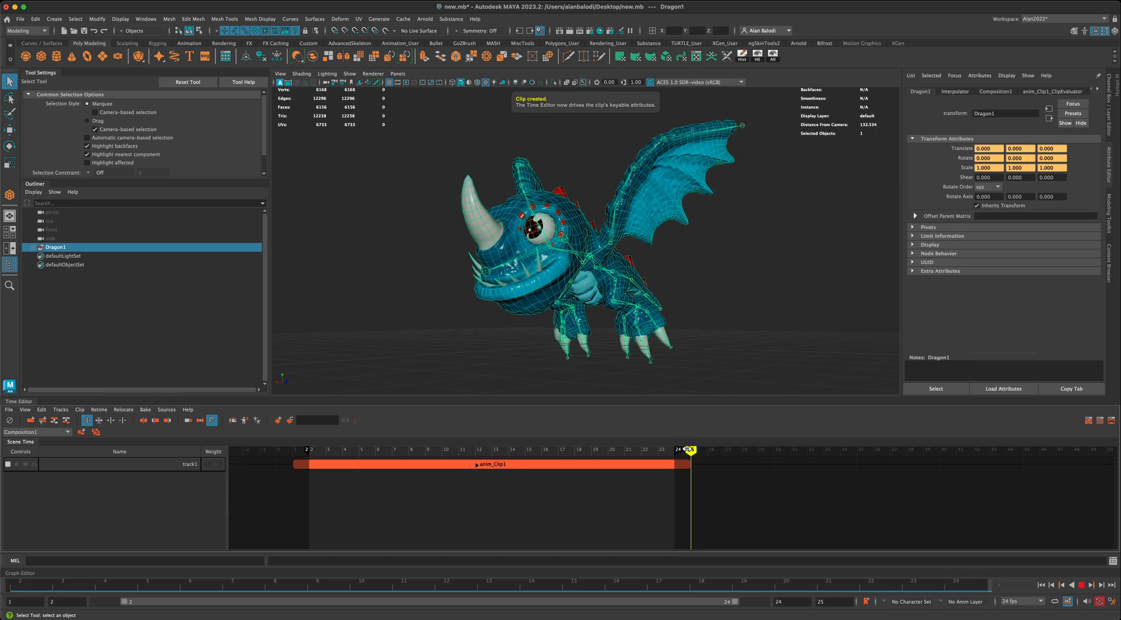
left_click(85, 420)
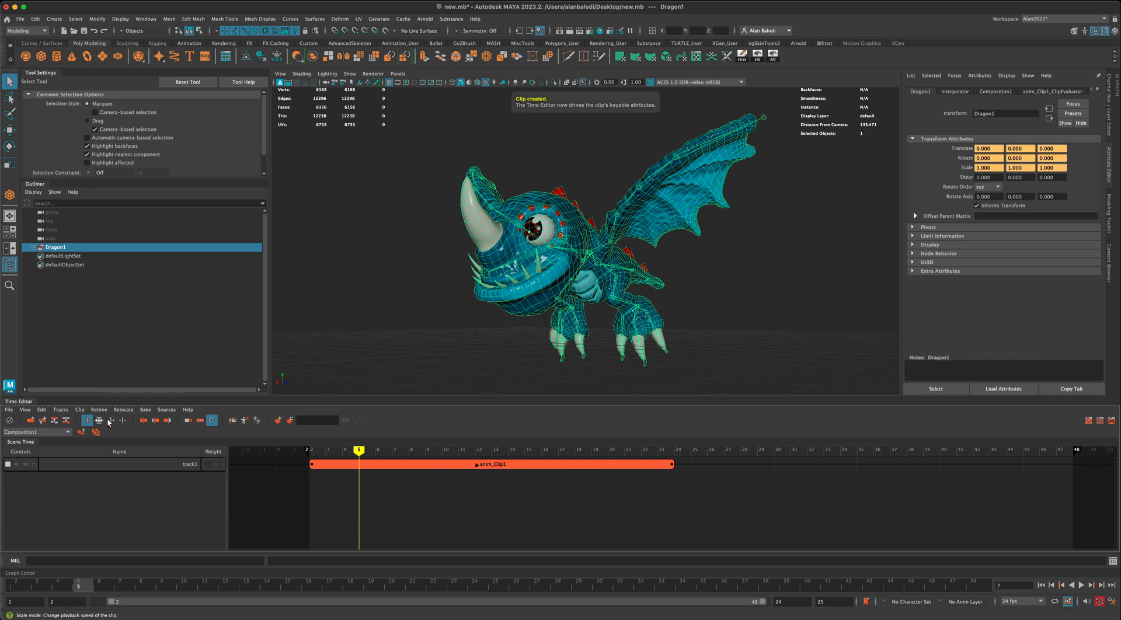
Set Clip Loop After on anim_Clip1 starting at frame 0 and preview the looped end.
left_click(110, 420)
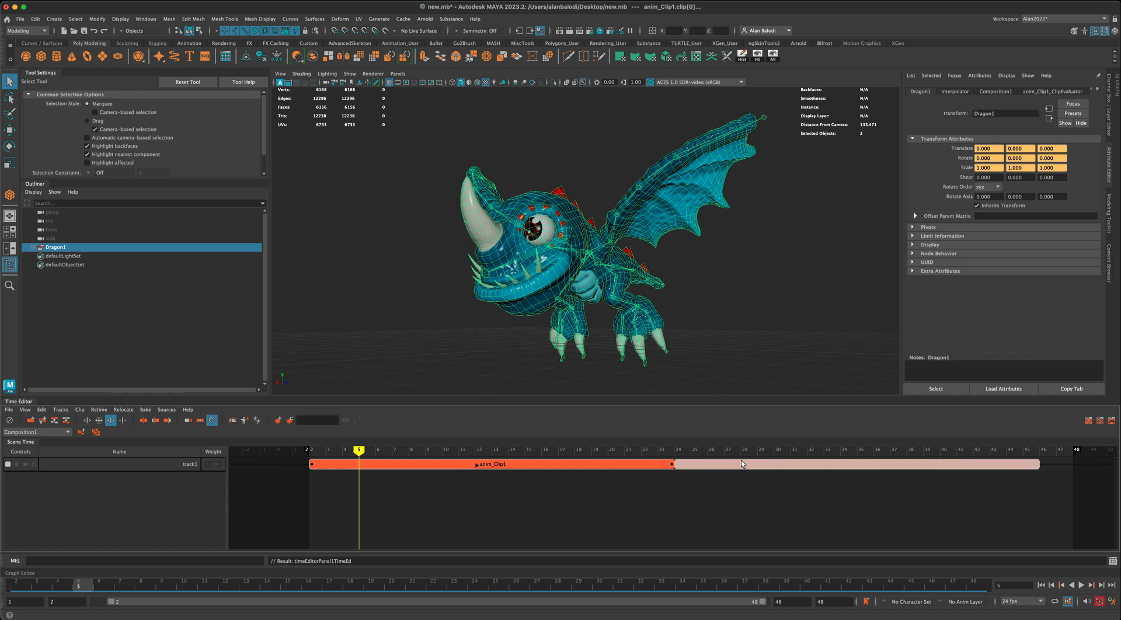
mouse_move(1062, 463)
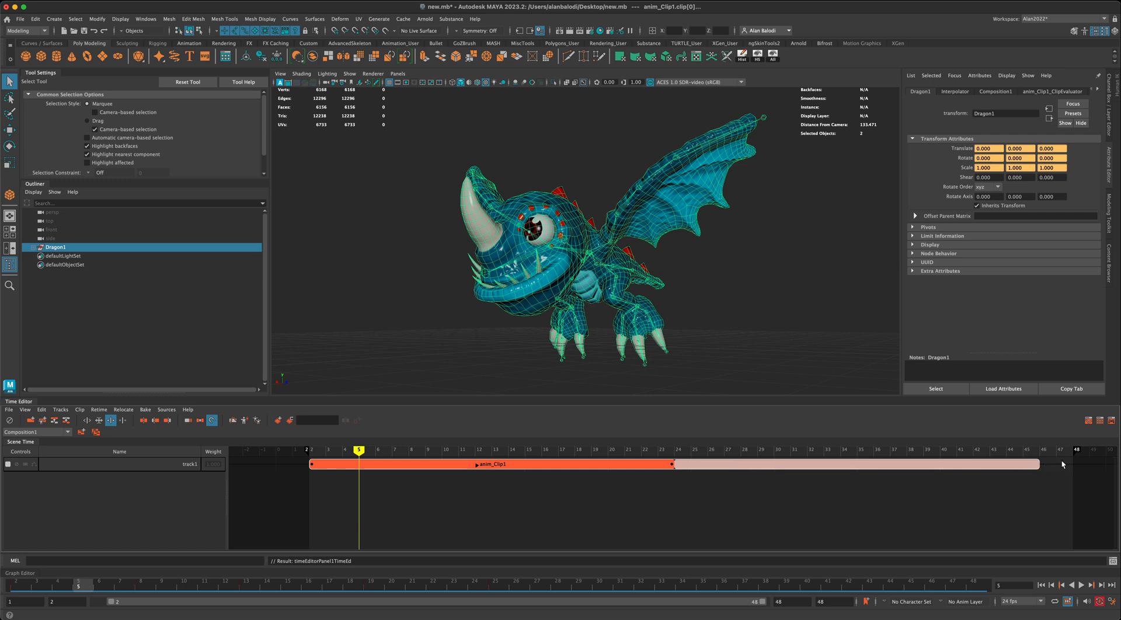
mouse_move(1071, 453)
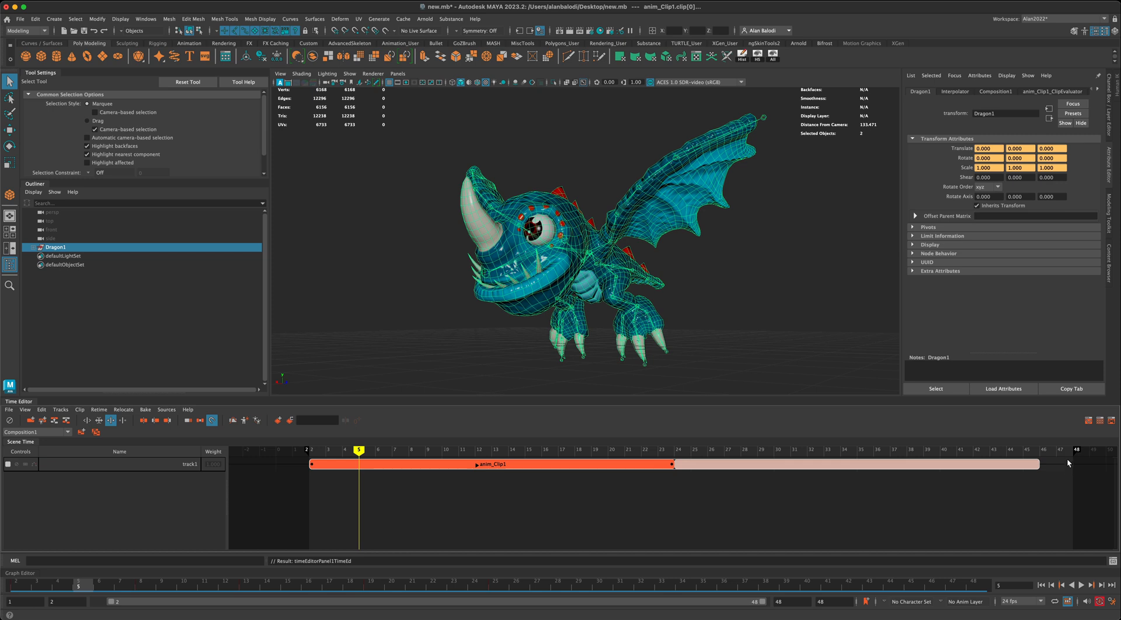
mouse_move(934, 464)
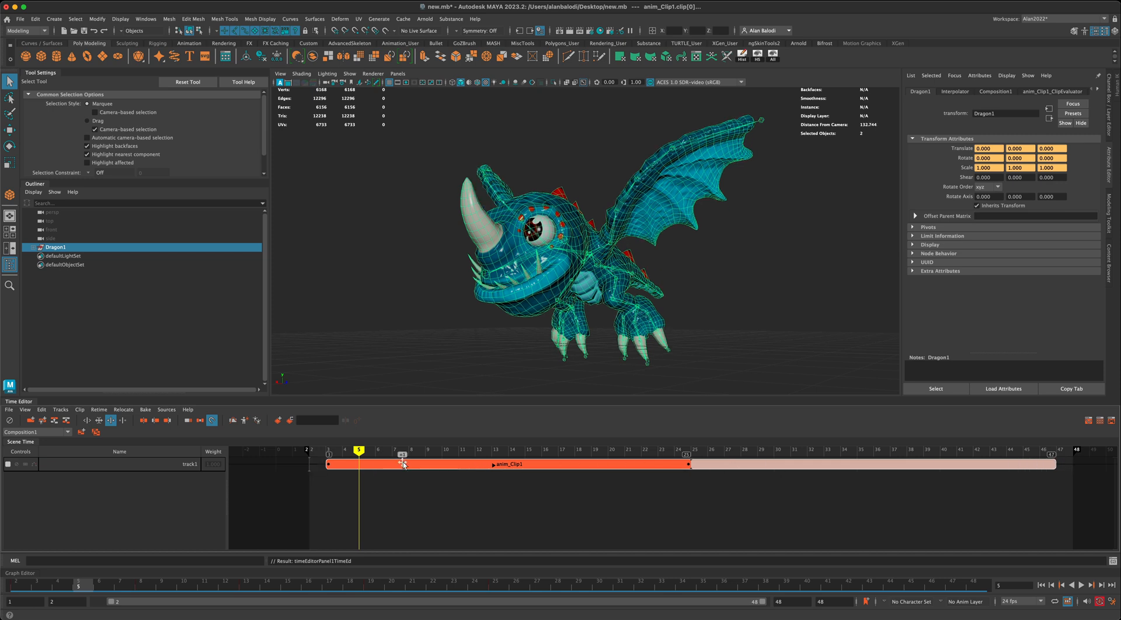
left_click_drag(402, 463, 352, 466)
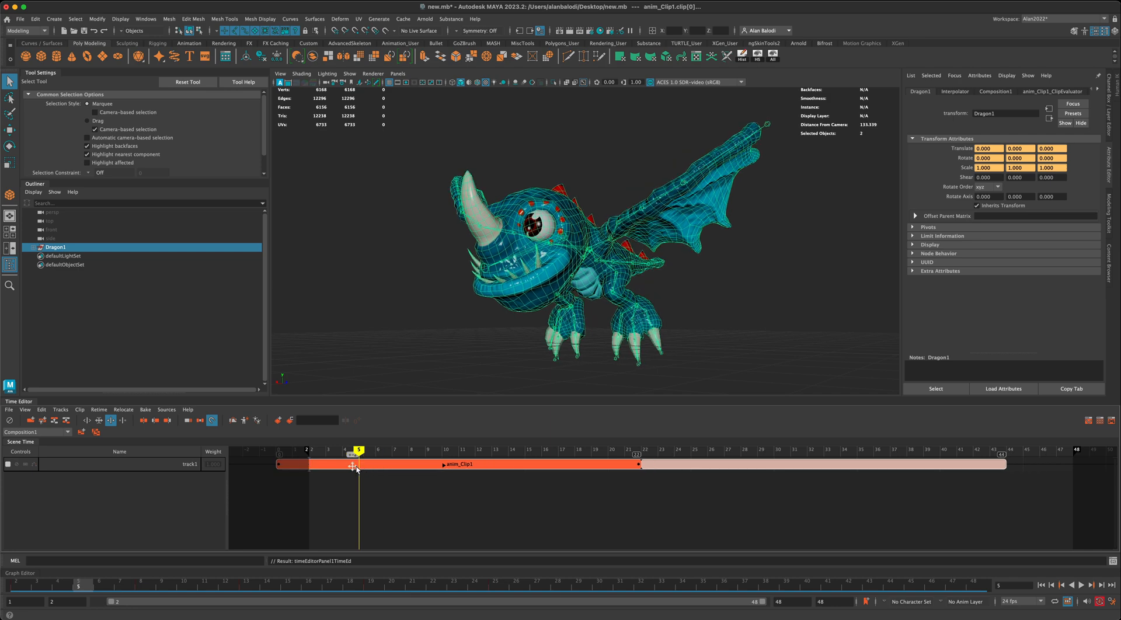
left_click_drag(358, 451, 293, 452)
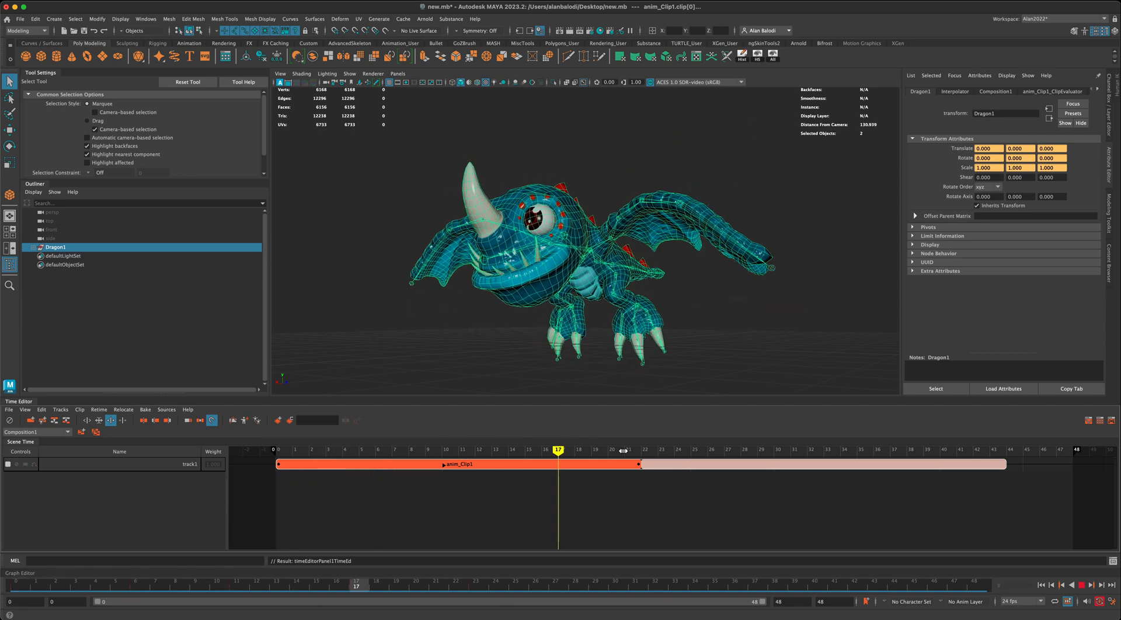
left_click_drag(557, 450, 1057, 449)
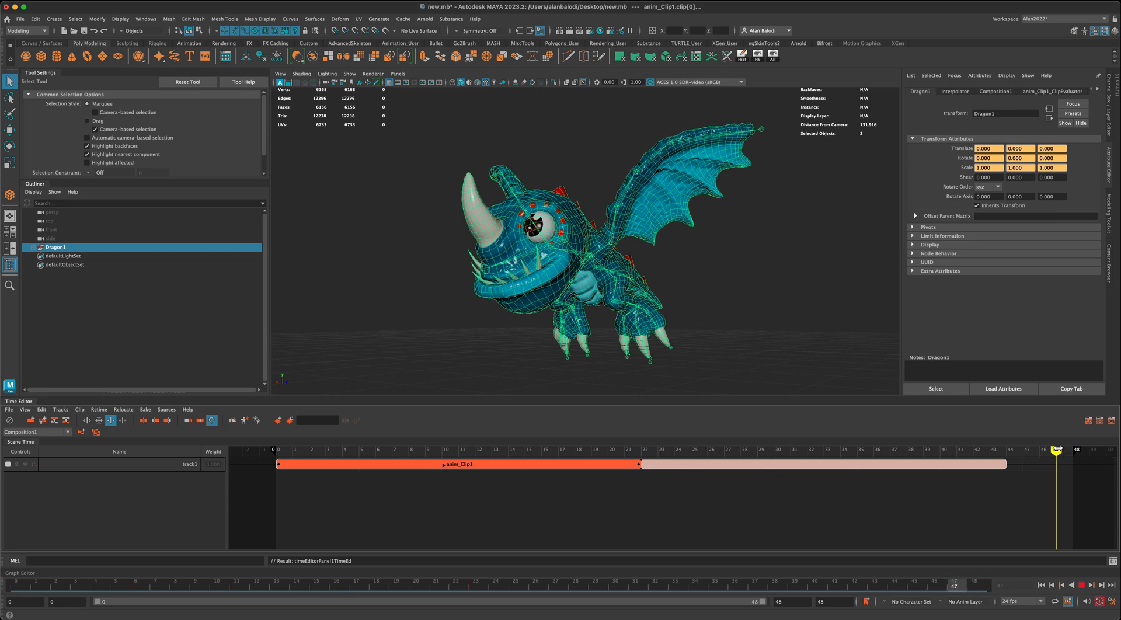
left_click_drag(1057, 449, 1024, 450)
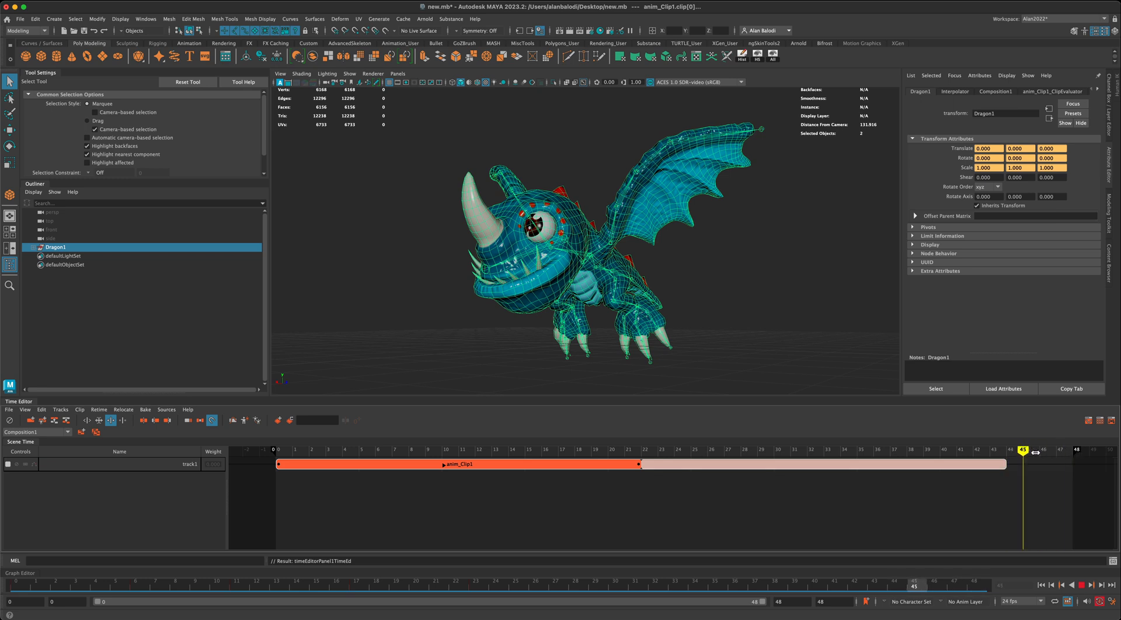
left_click_drag(1022, 450, 1056, 449)
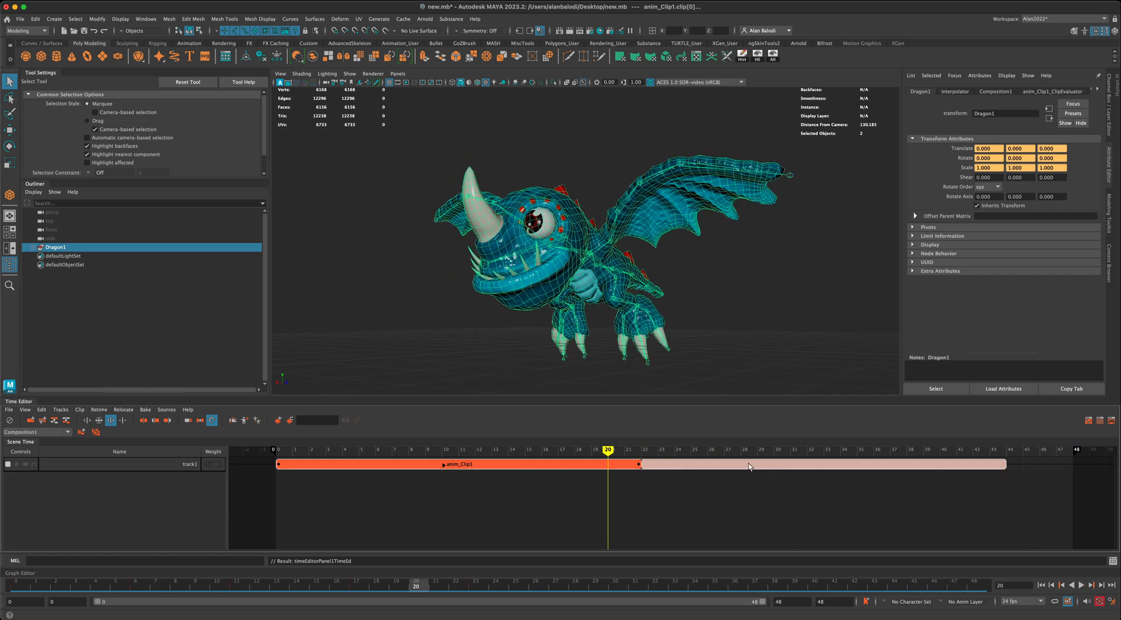
mouse_move(203, 457)
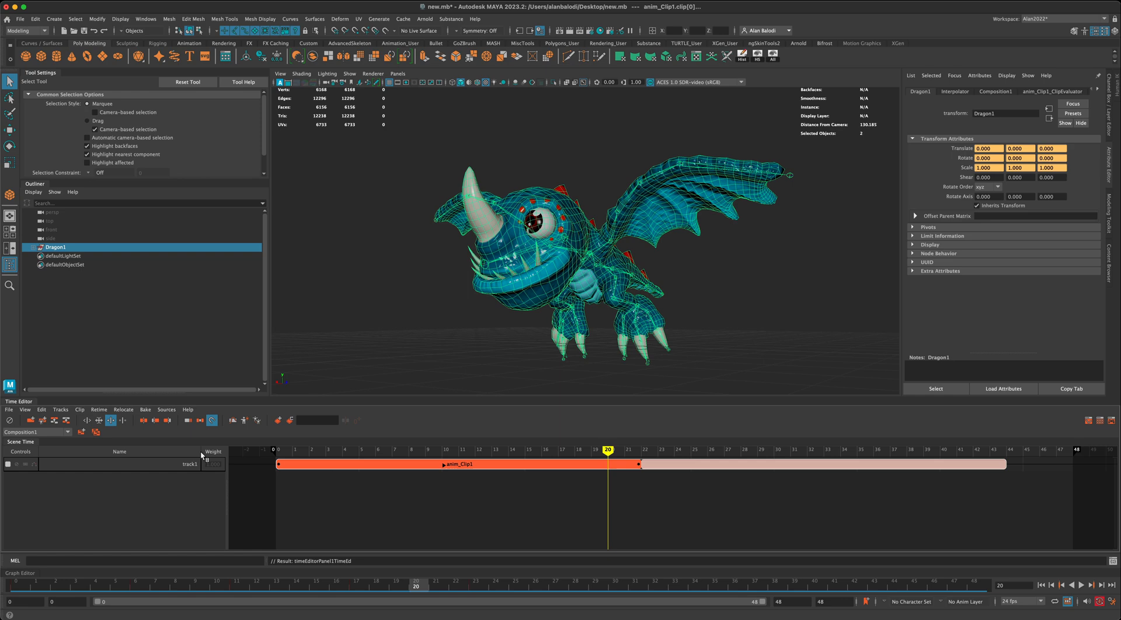
Scrub from frame 22 through the looped portion to frame 44 and back to 33.
left_click(641, 449)
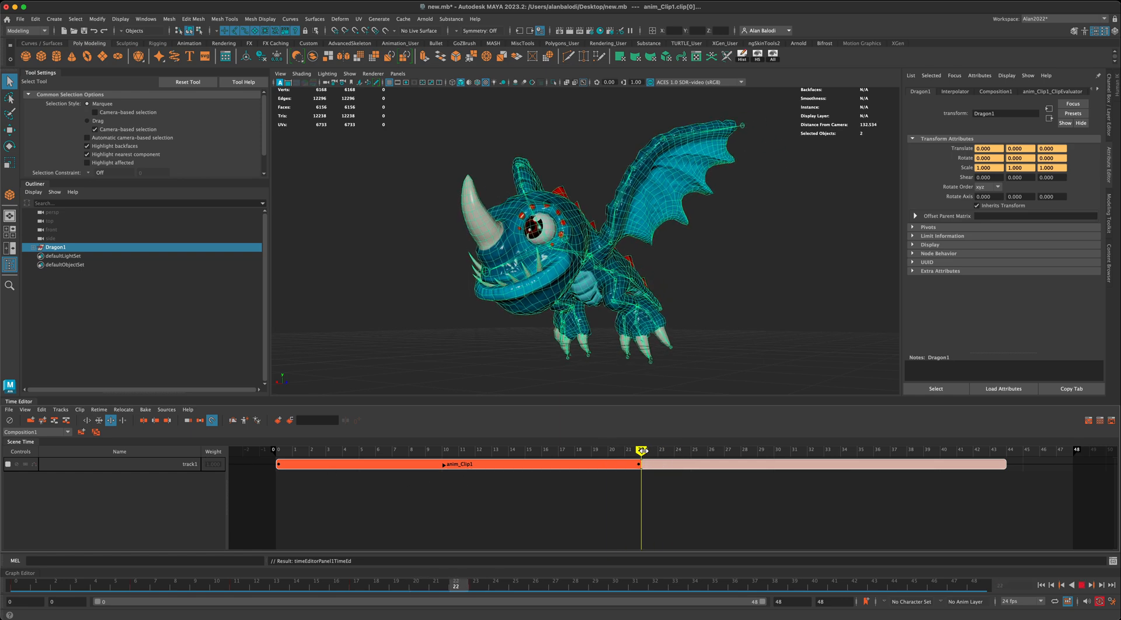
left_click_drag(641, 449, 1006, 449)
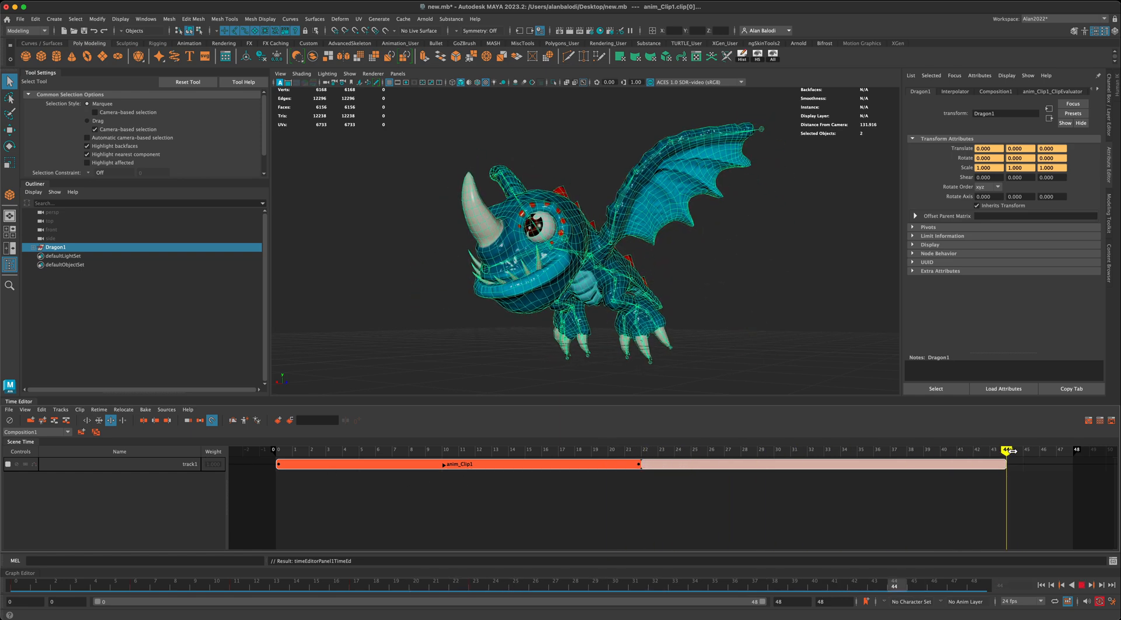
left_click_drag(1006, 450, 1036, 450)
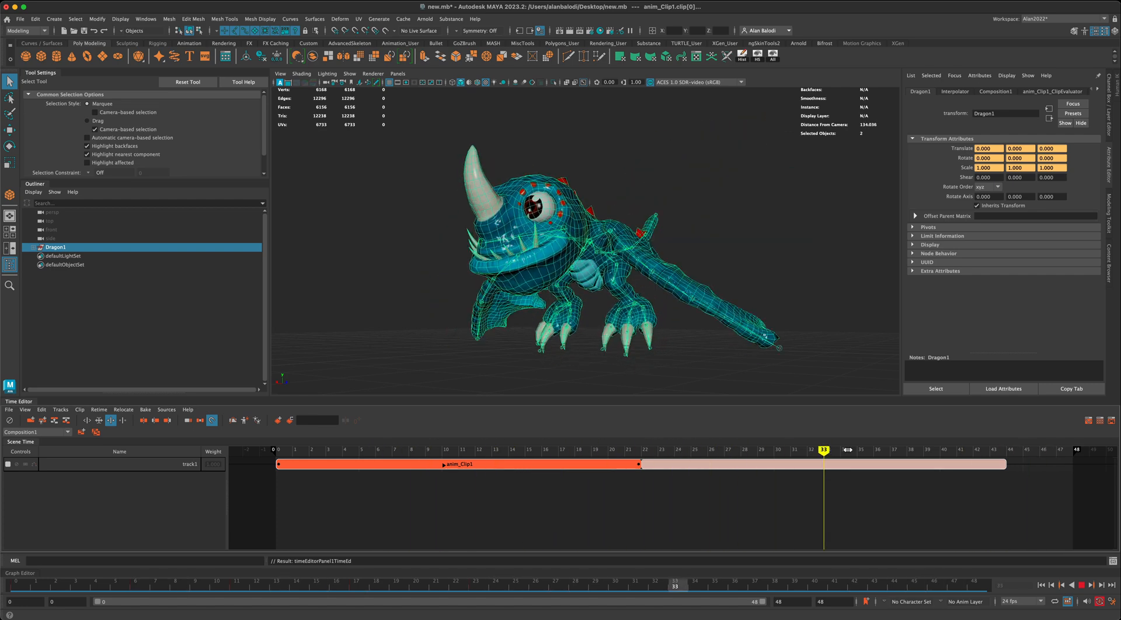
left_click(98, 421)
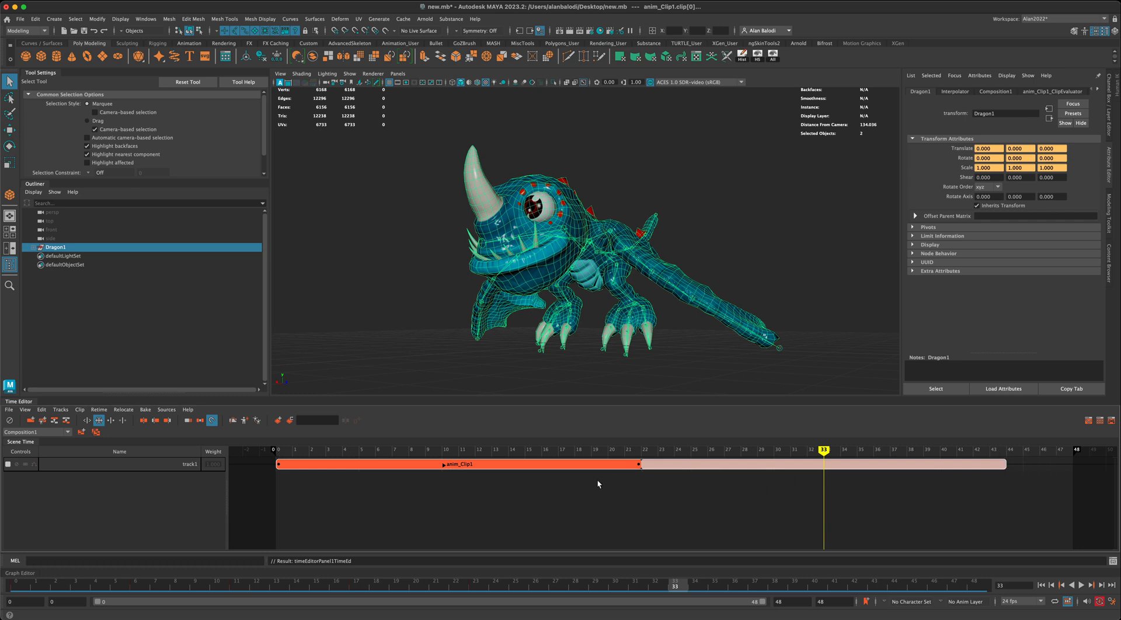
mouse_move(806, 468)
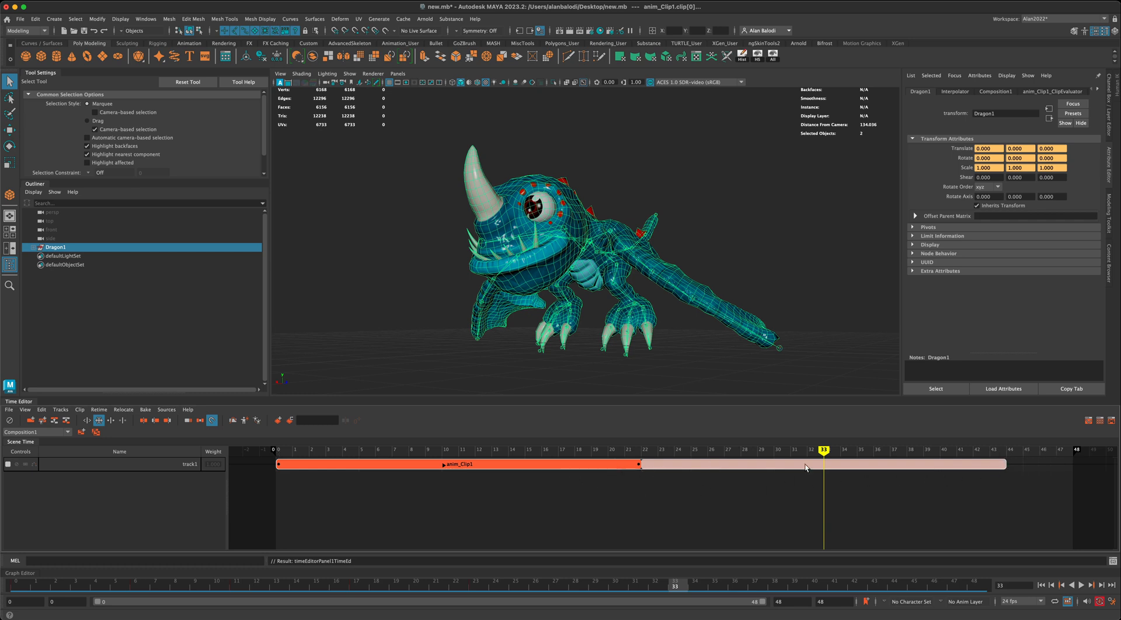
mouse_move(912, 483)
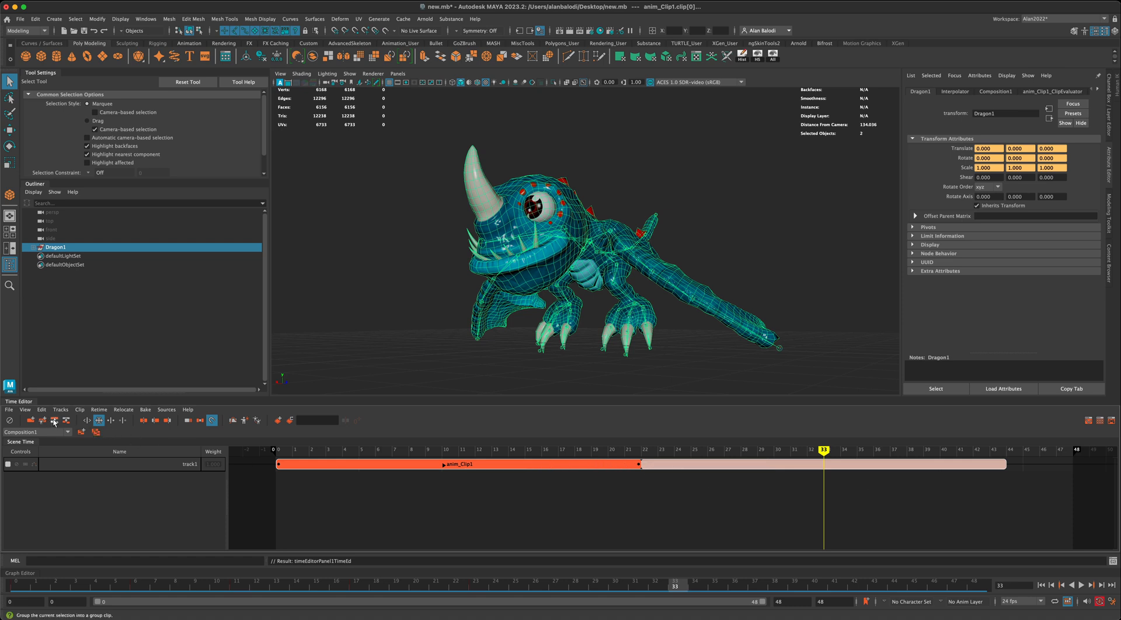
mouse_move(53, 420)
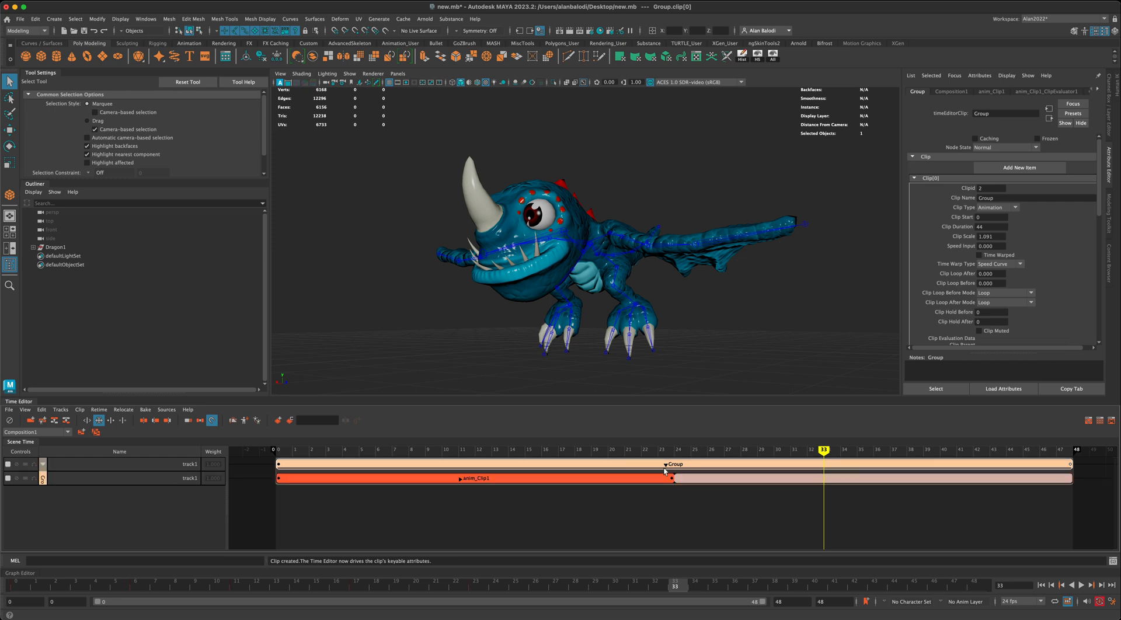
mouse_move(1071, 463)
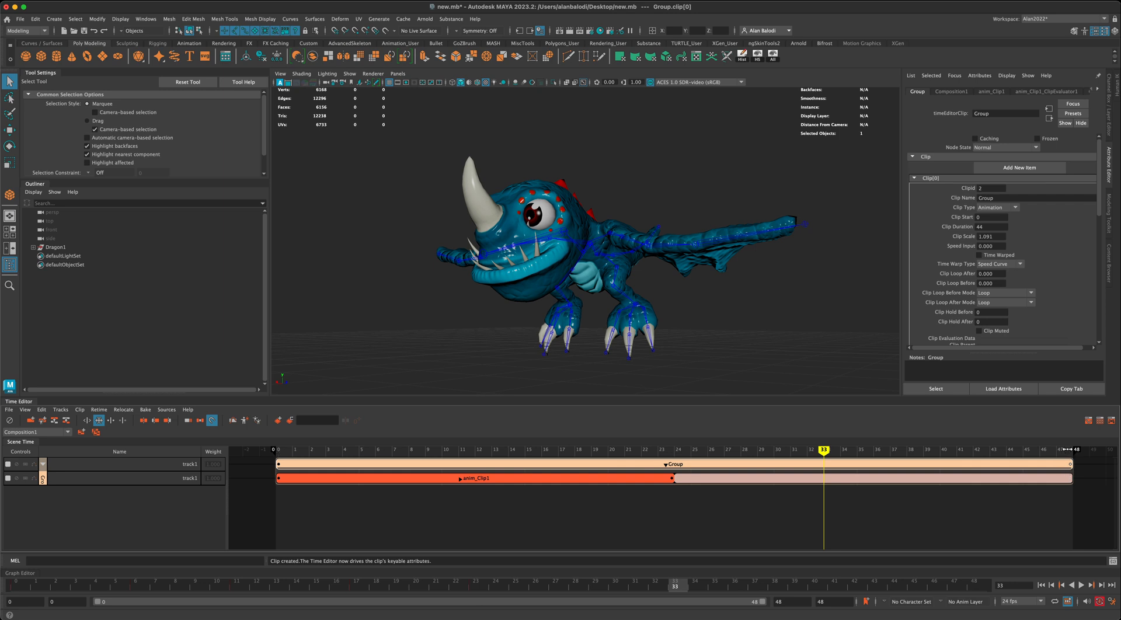
Group, scale and explode anim_Clip1 so it spans frames 0 to 24.
left_click_drag(822, 449, 393, 449)
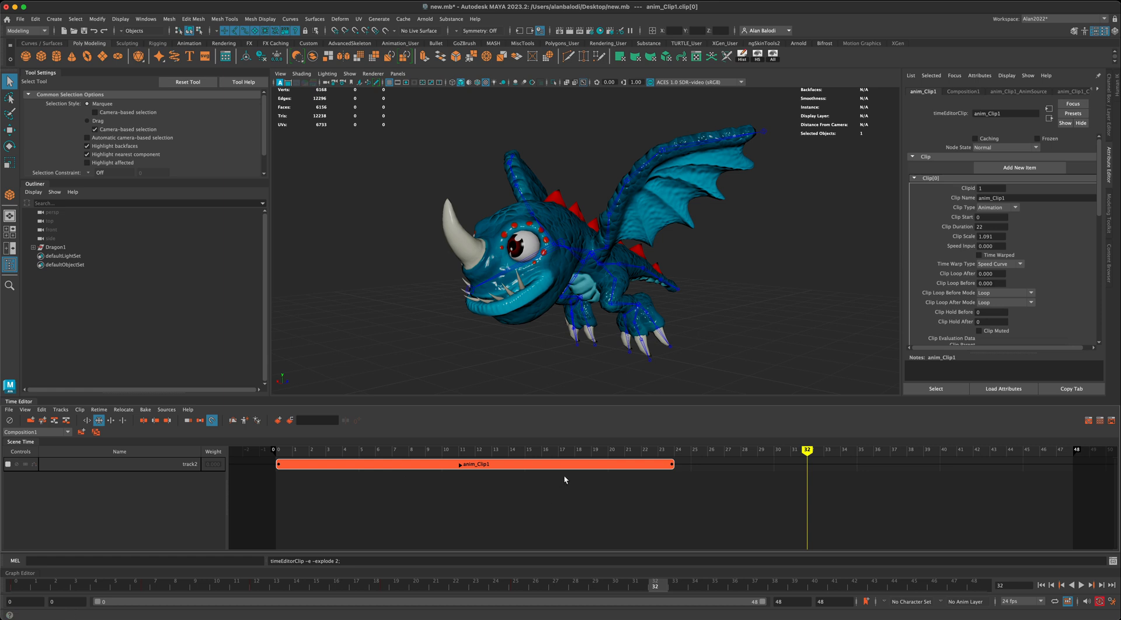
Place anim_Clip2 on the track right after anim_Clip1, covering frames 24 to 48.
left_click(623, 449)
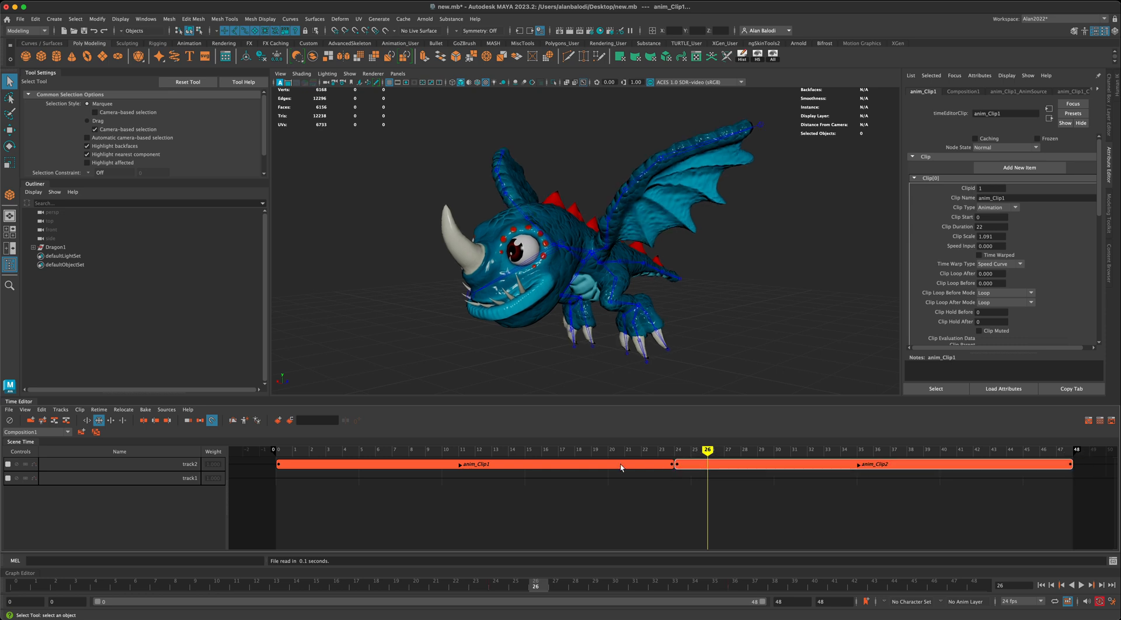
mouse_move(603, 459)
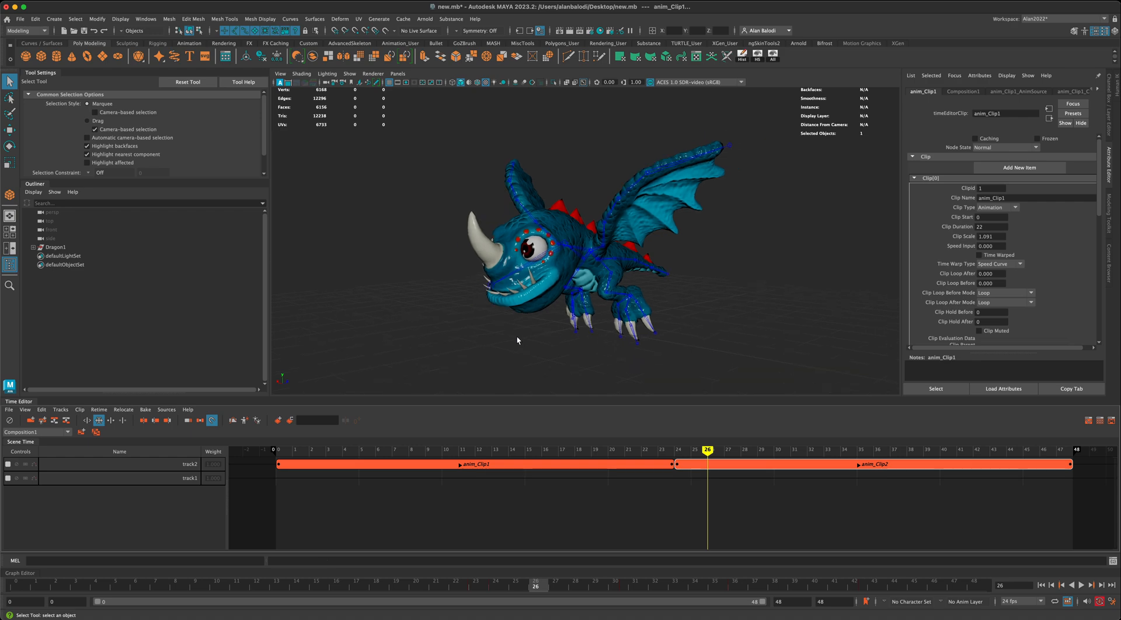
left_click_drag(517, 341, 570, 345)
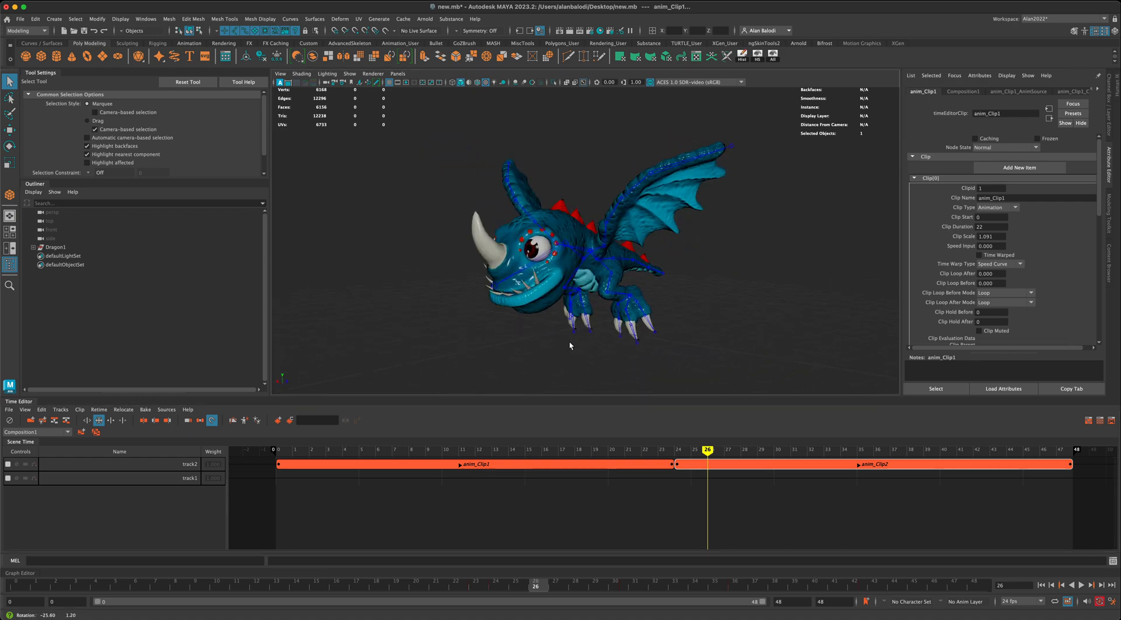
left_click_drag(571, 346, 686, 292)
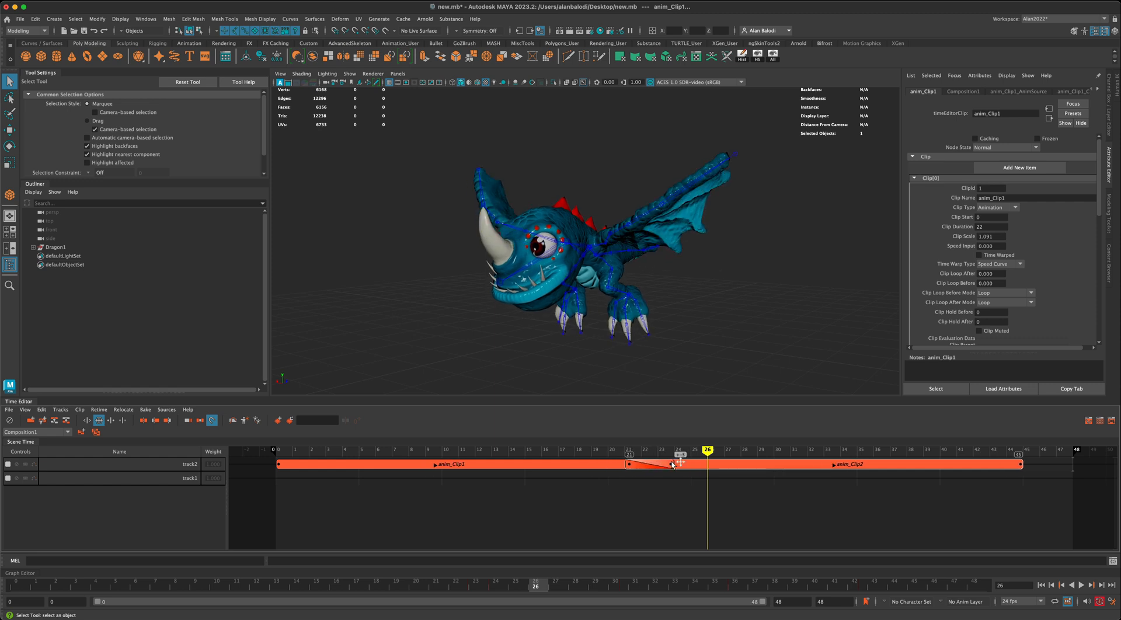
left_click_drag(707, 449, 592, 449)
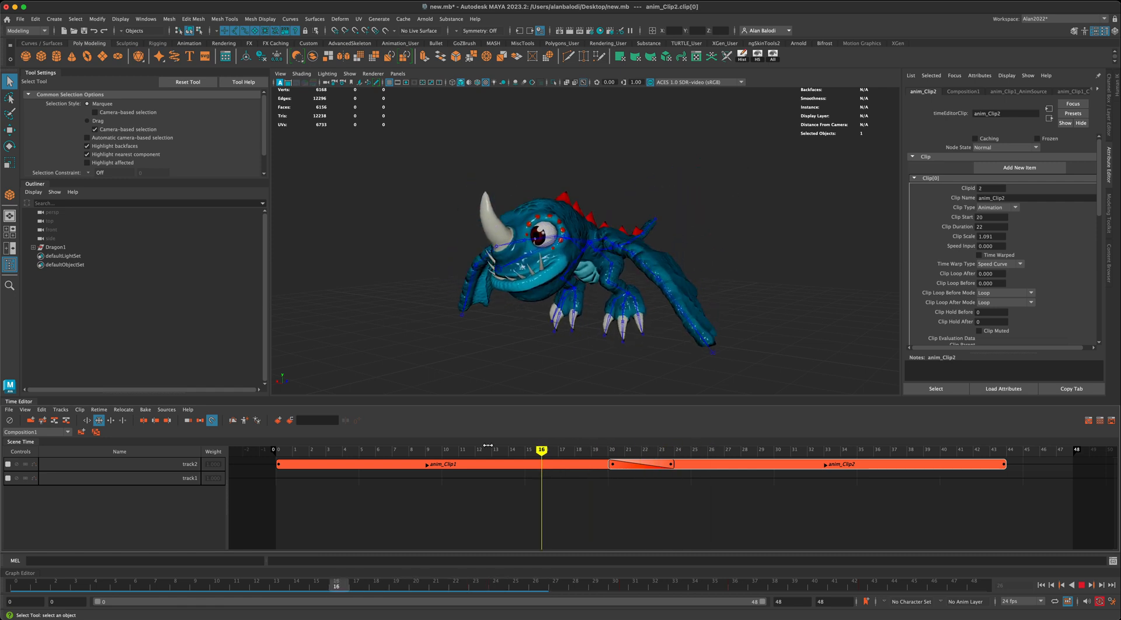
left_click_drag(540, 450, 475, 450)
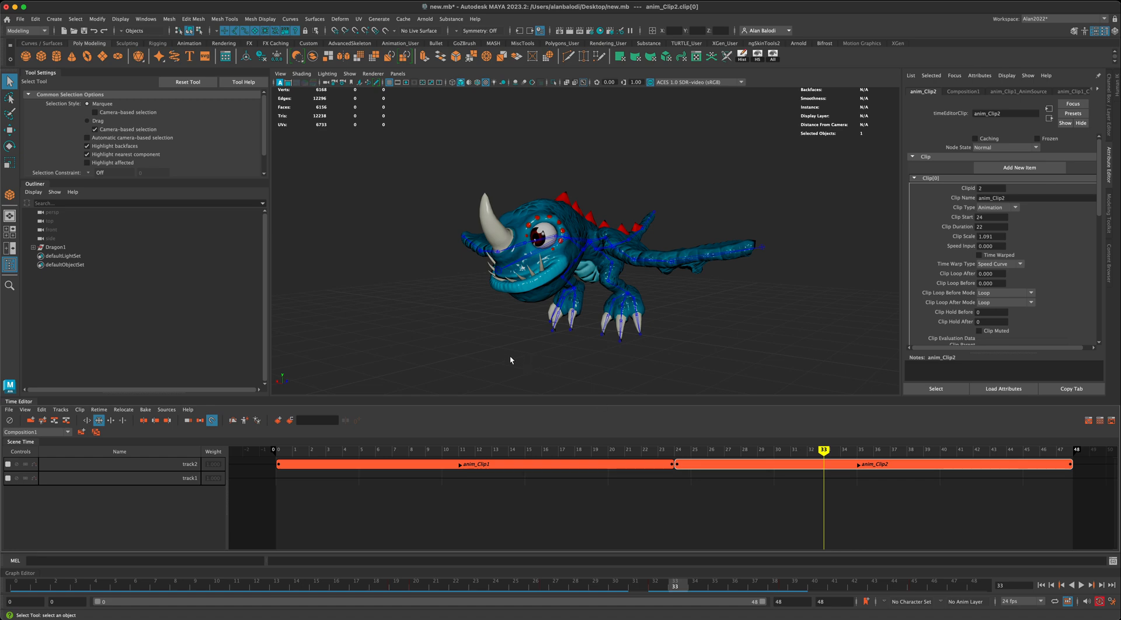
left_click_drag(510, 360, 748, 354)
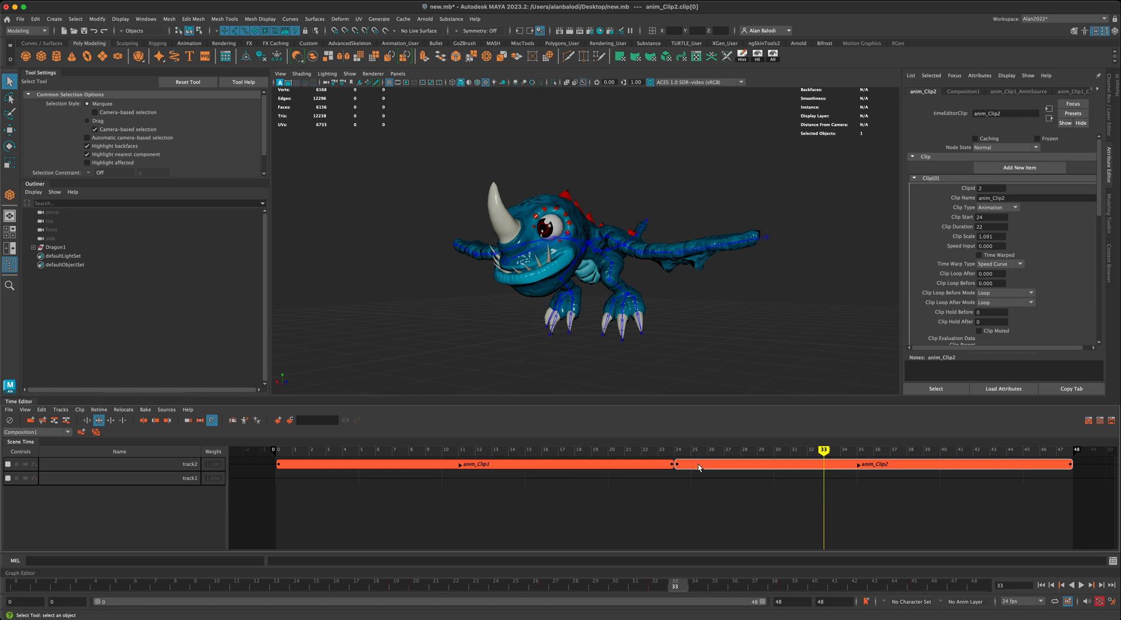
Bake the clips to scene keys with Bake to Scene and Delete on anim_Clip2.
right_click(699, 468)
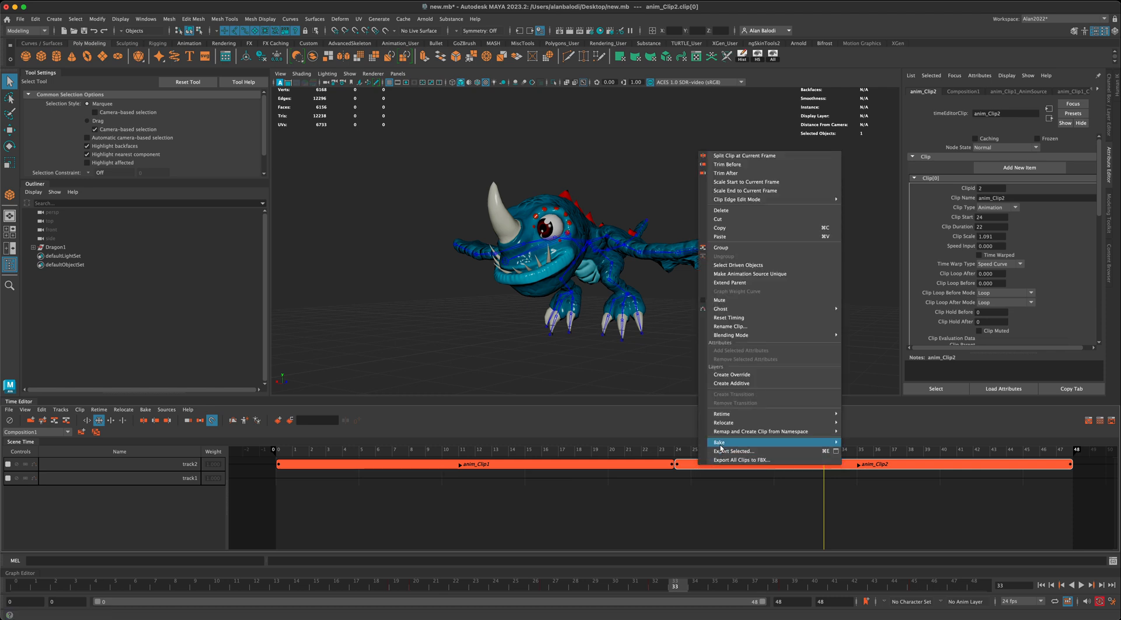
mouse_move(823, 450)
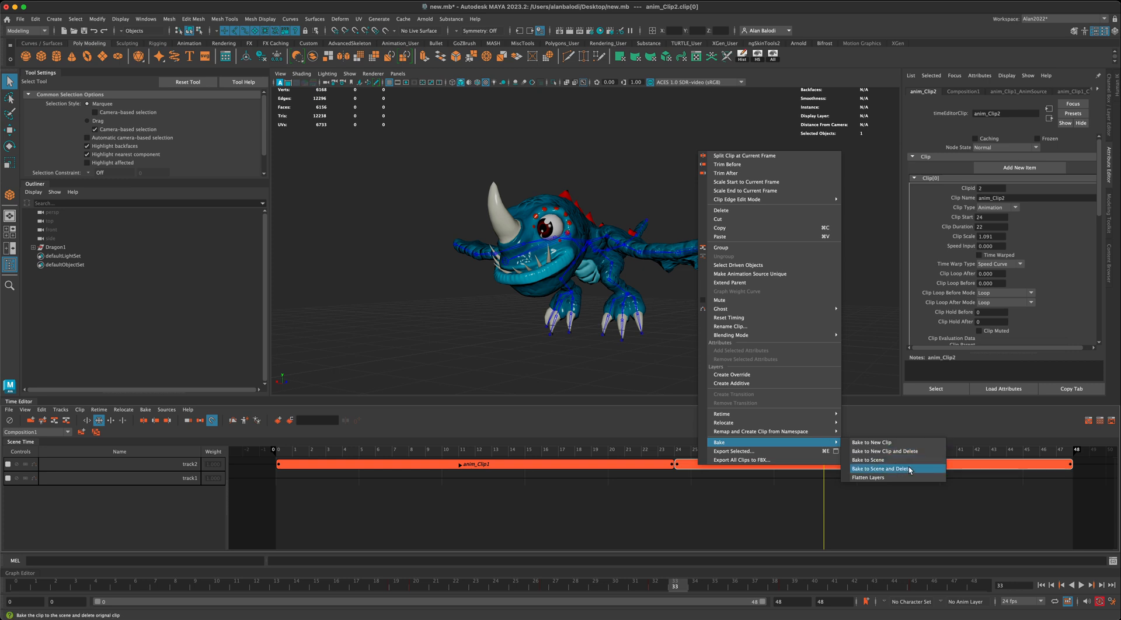
left_click(878, 468)
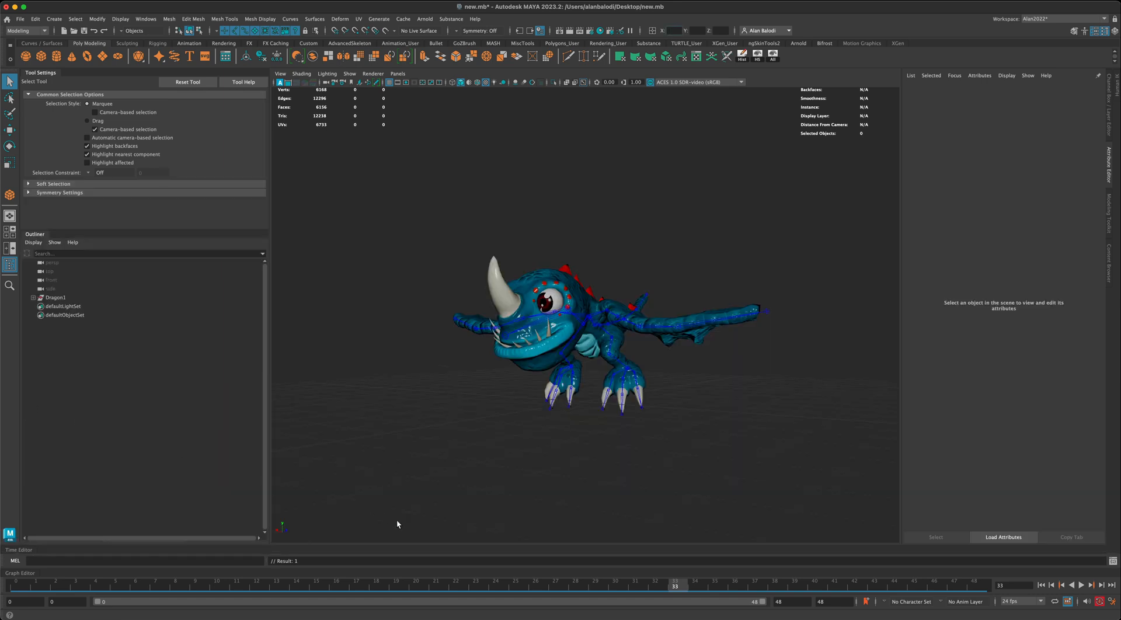
Select Dragon1's Joints and check the baked pose at frame 12.
left_click(55, 298)
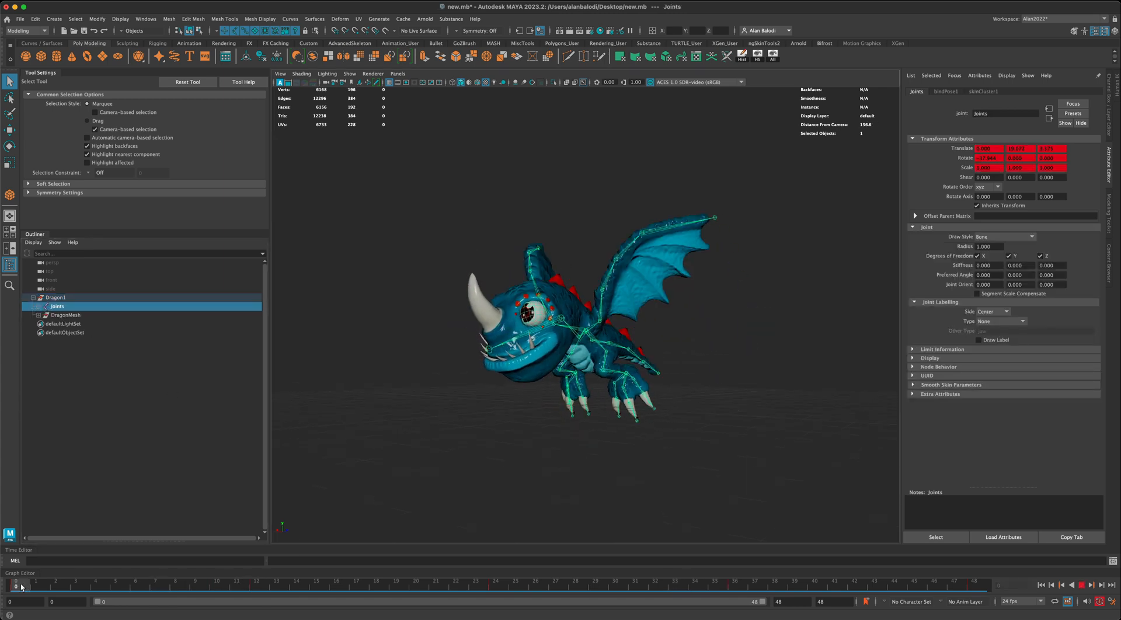
left_click(257, 590)
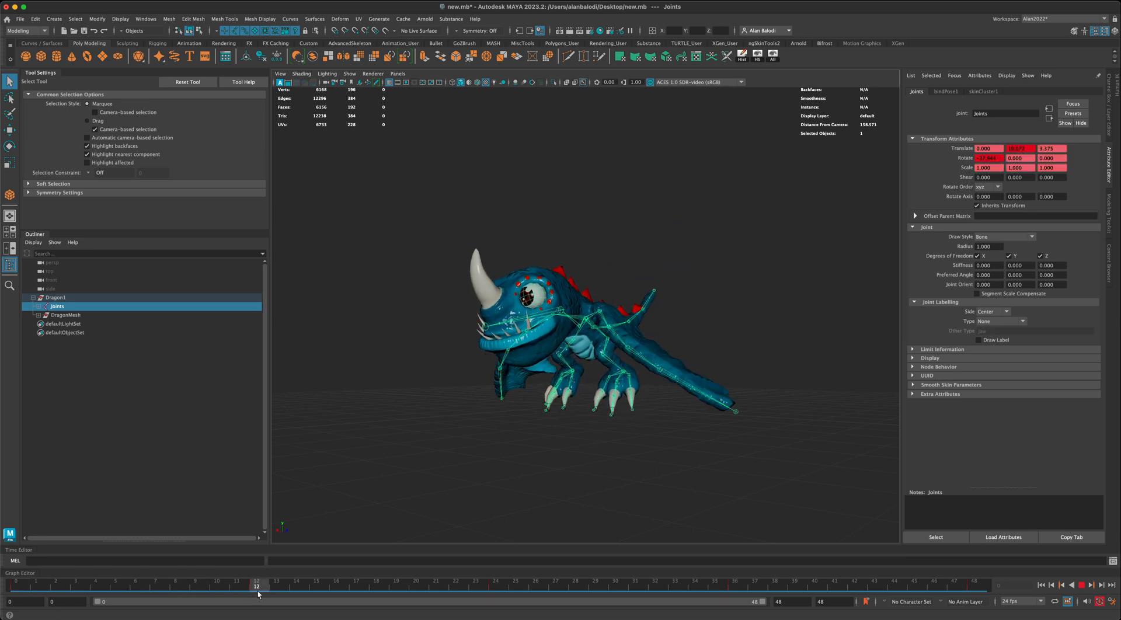